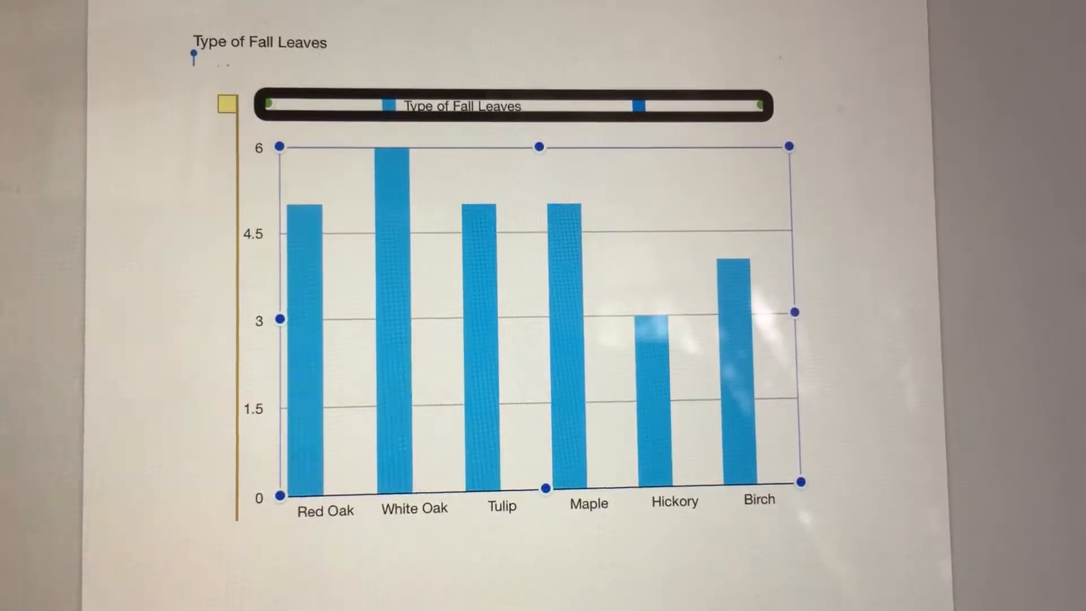
Step: Move VoiceOver focus from the chart legend to the Red Oak data bar
{"action": "left_click", "coordinate": [305, 346]}
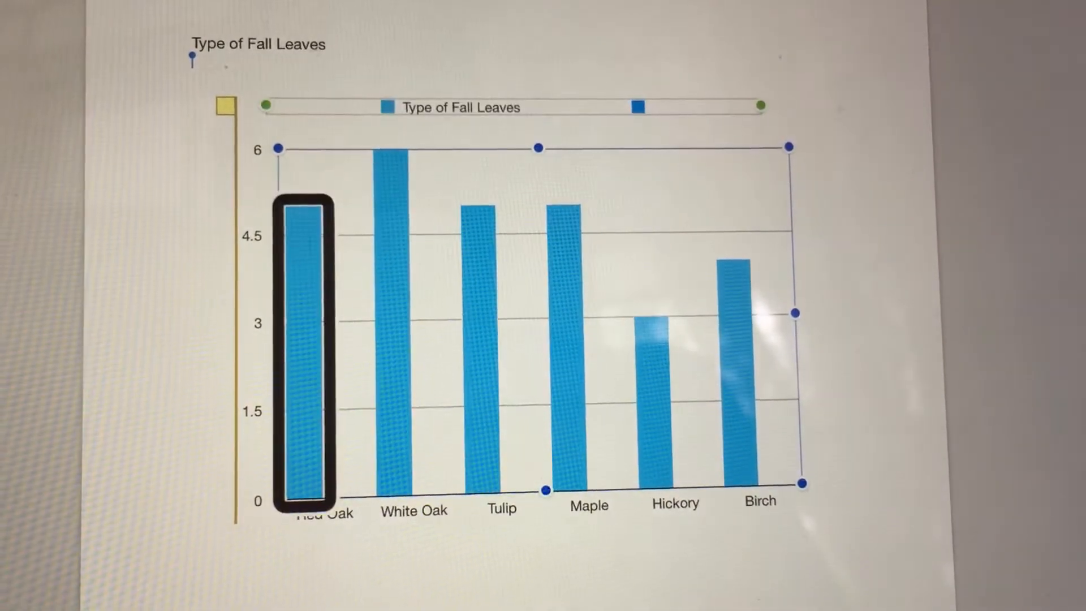